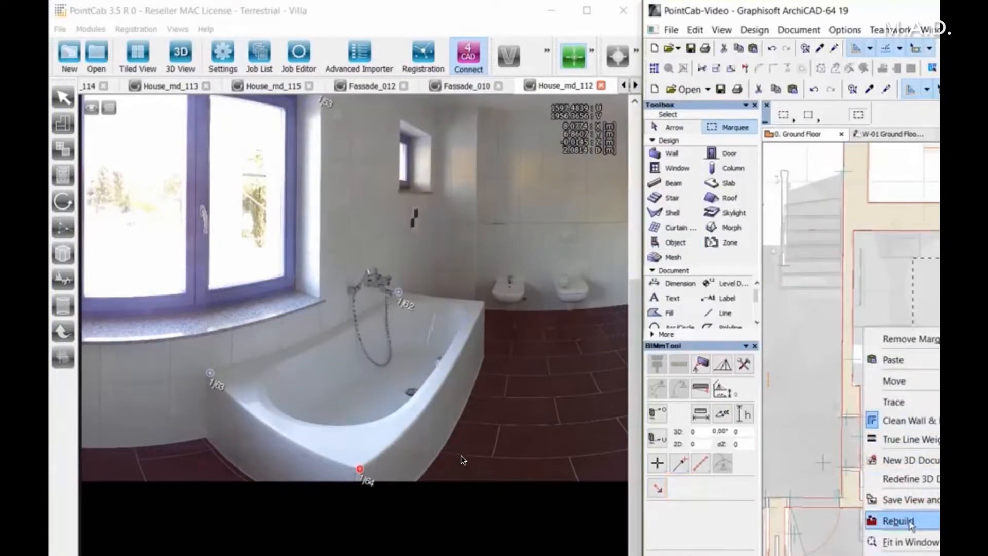
Step: Rebuild the 3D window to display the wall and blue-framed window
click(898, 519)
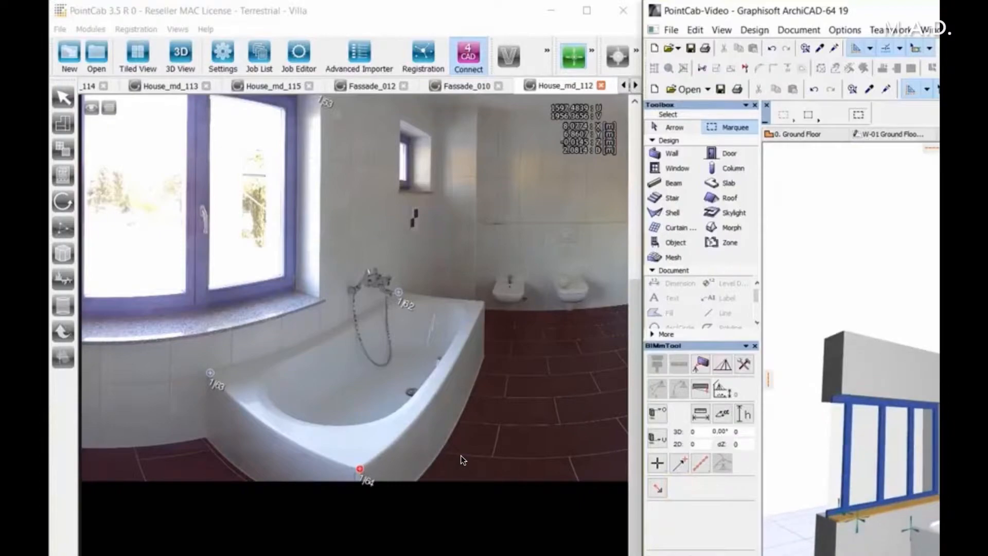